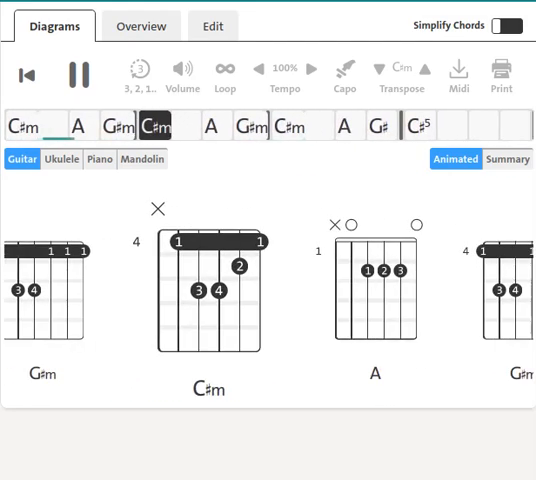
scroll(right, 3)
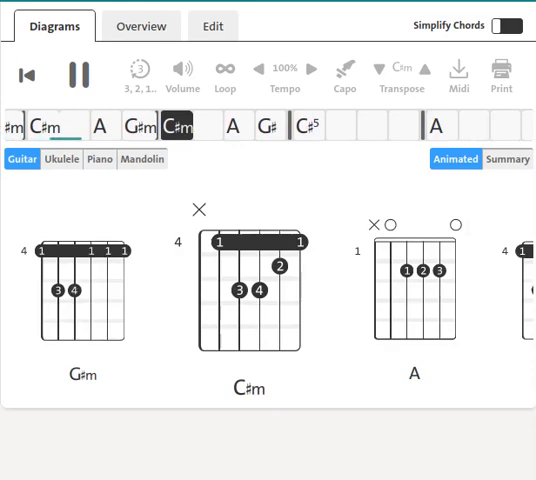